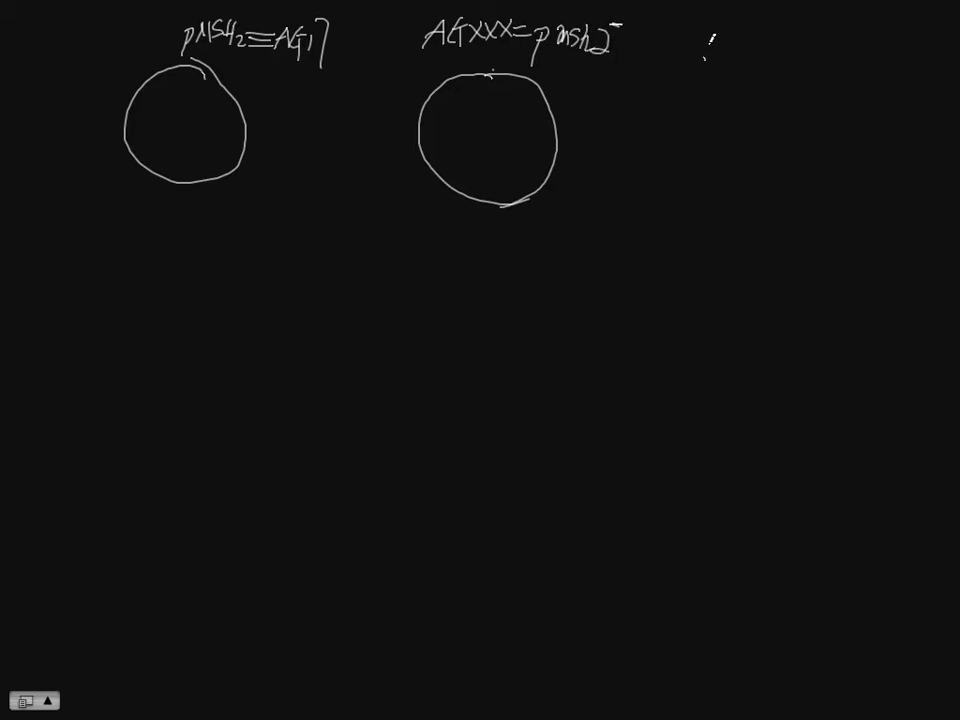
Label the third plasmid circle pRS413 and mark the XbaI cut site on pMSH2.
{"action": "type", "text": "PRS"}
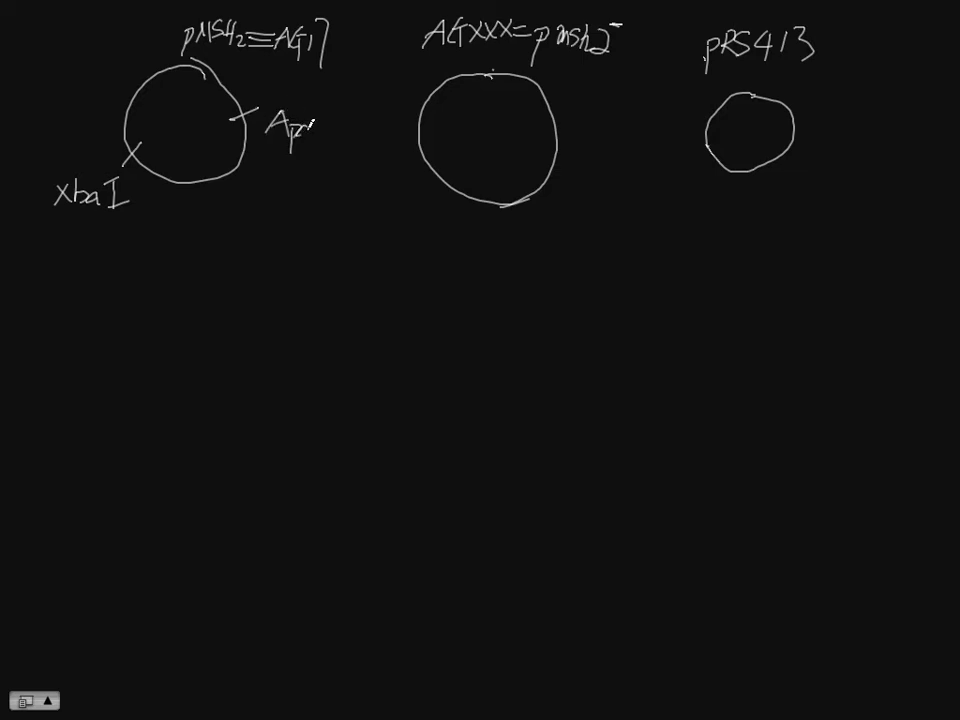
{"action": "type", "text": "I"}
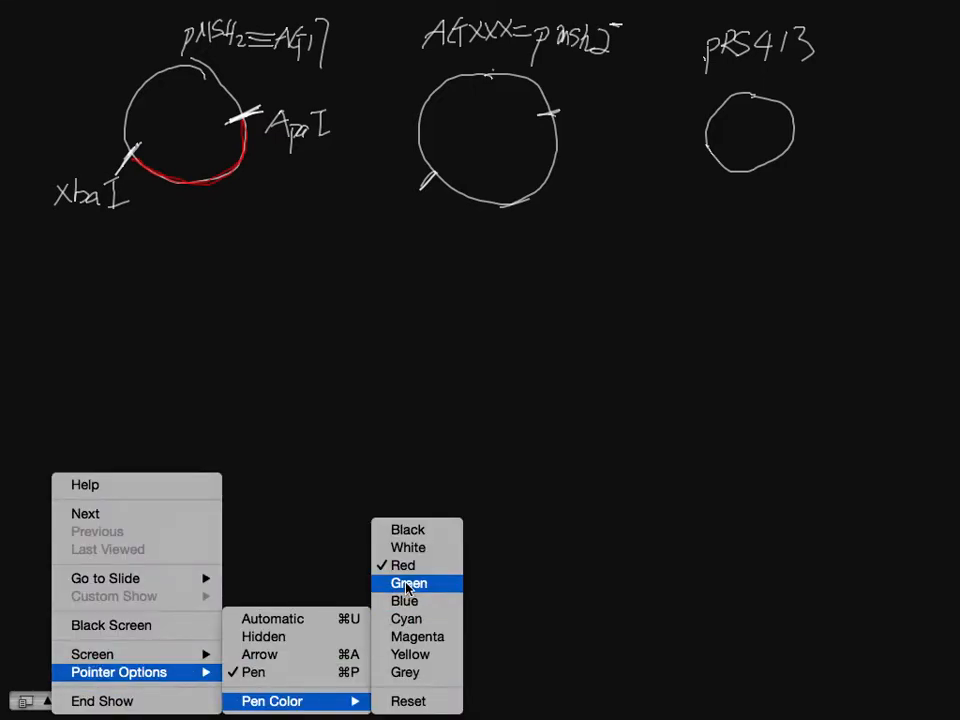
Trace the first plasmid's upper arc in green ink, then switch the pen back to white.
{"action": "left_click", "coordinate": [407, 583]}
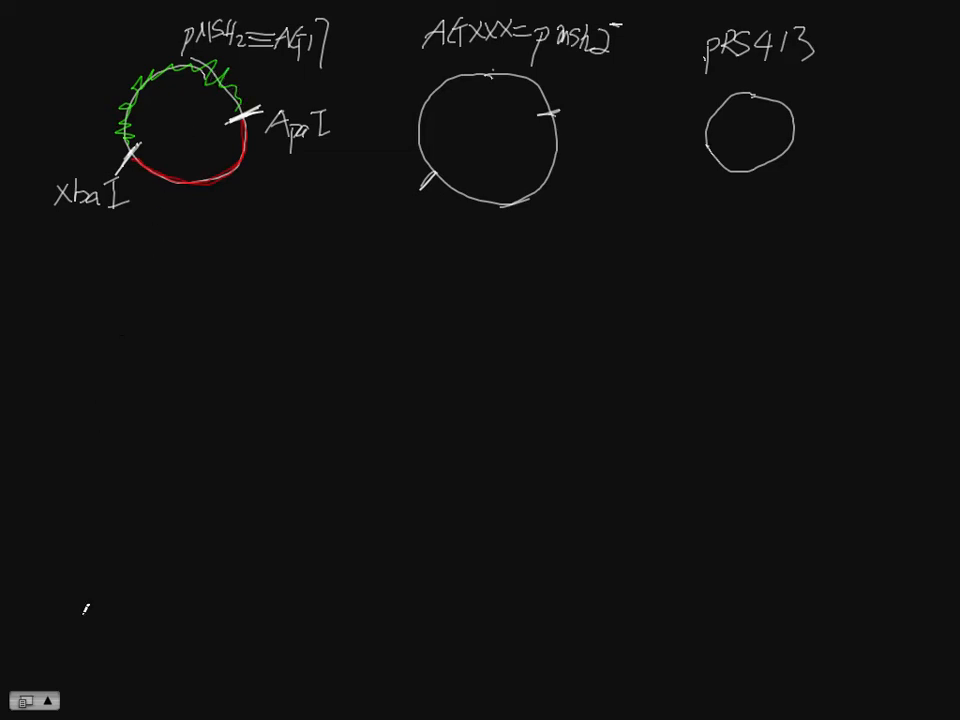
{"action": "right_click", "coordinate": [55, 705]}
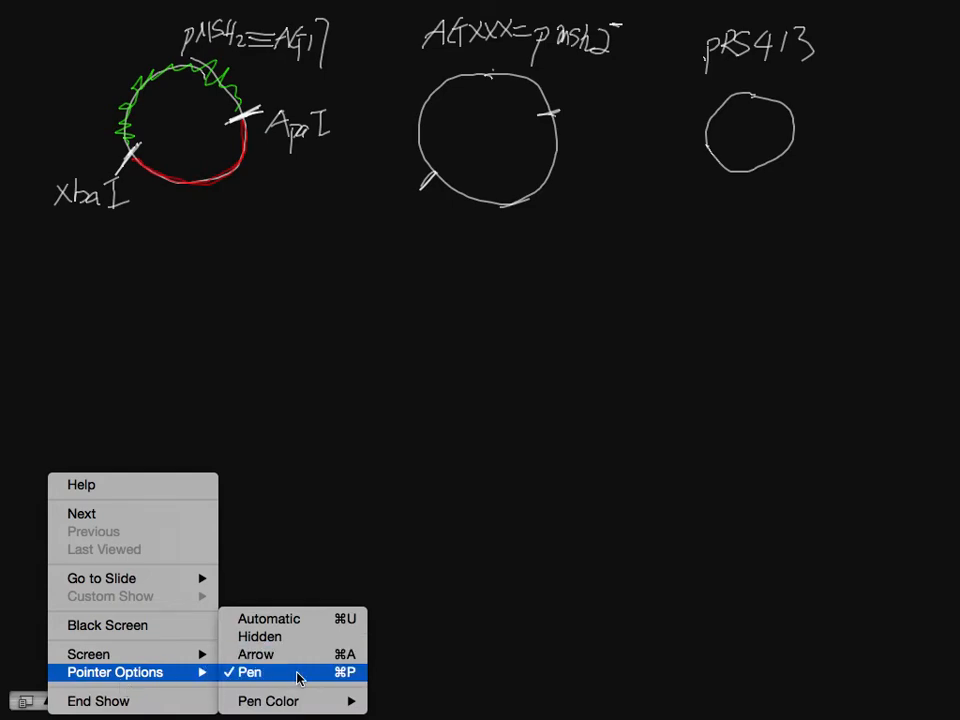
{"action": "left_click", "coordinate": [268, 701]}
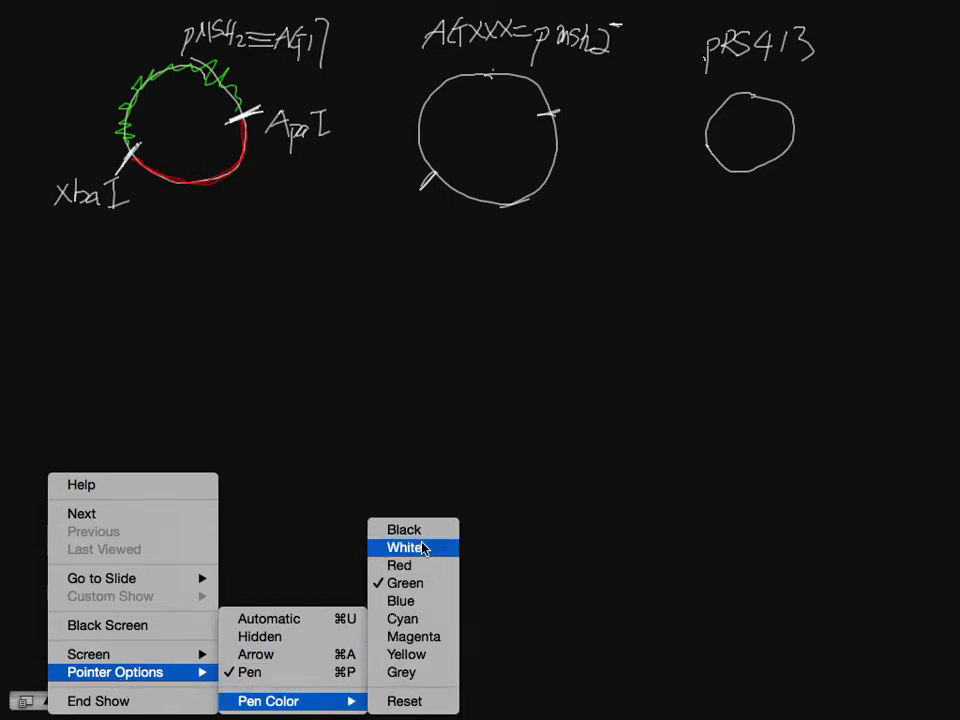
{"action": "left_click", "coordinate": [406, 547]}
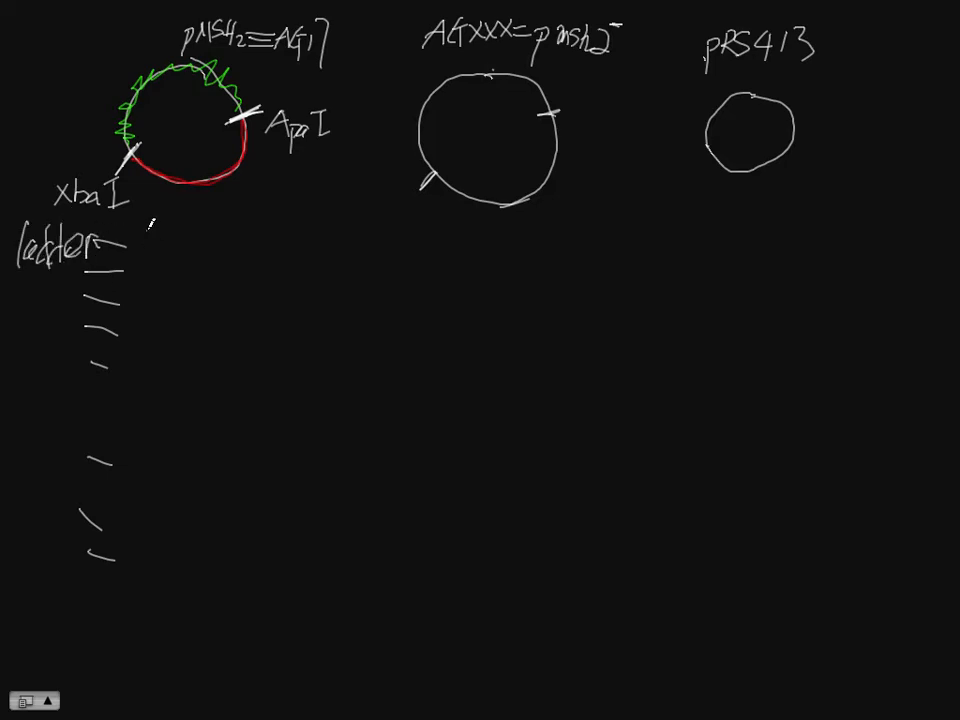
Draw a long downward migration arrow beside the ladder bands.
{"action": "left_click_drag", "start_coordinate": [150, 225], "coordinate": [148, 565]}
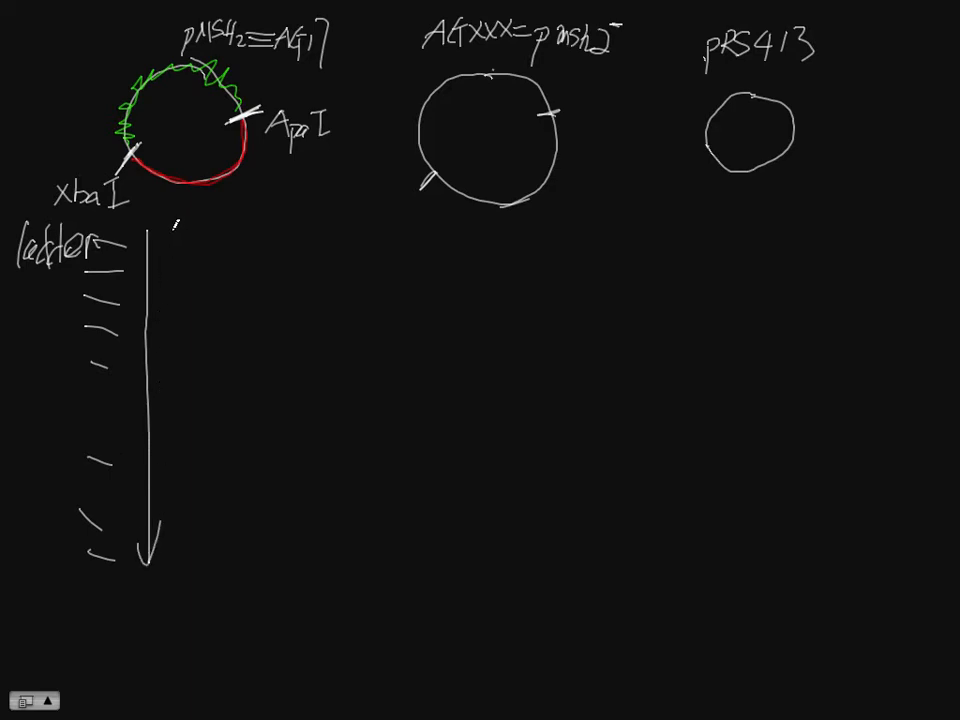